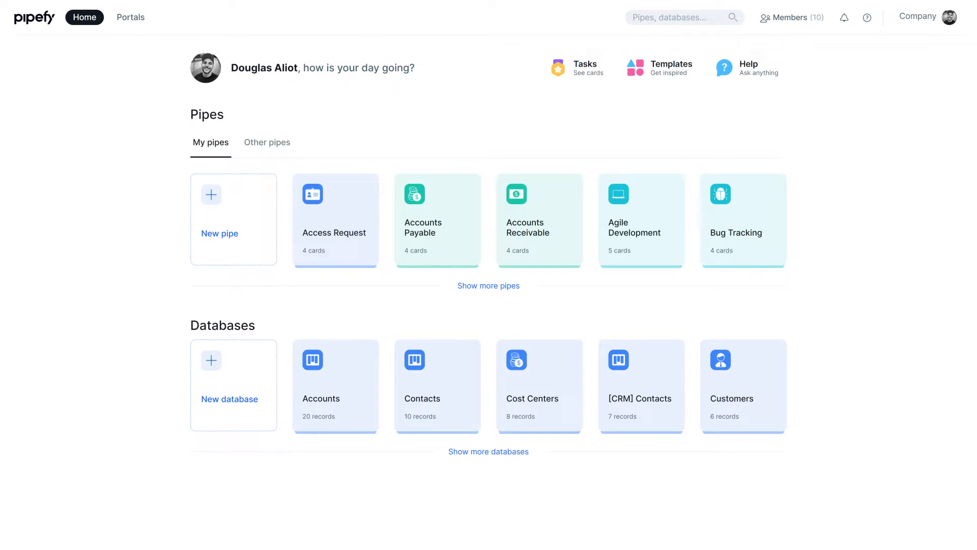
# Create a new database named 'Sample Database' from New database
pyautogui.doubleClick(207, 114)
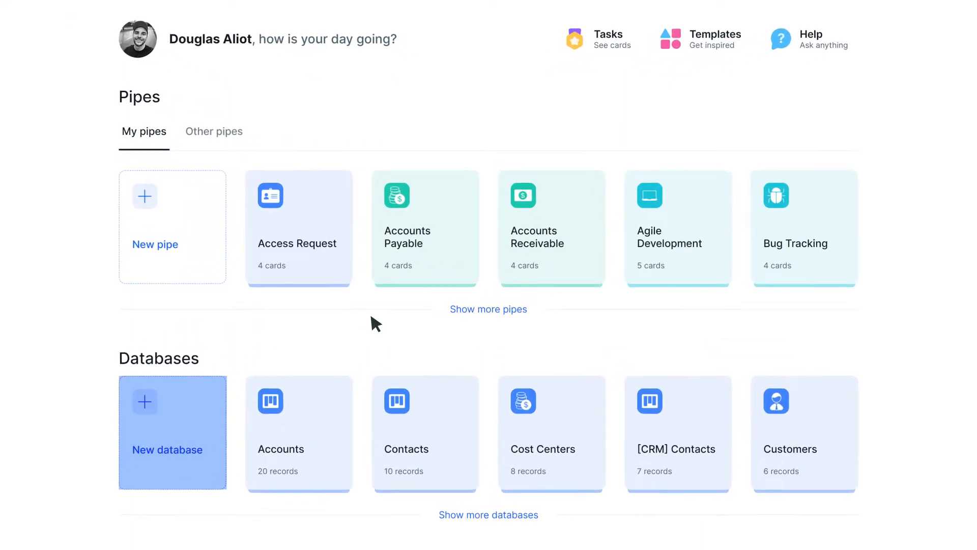
pyautogui.click(173, 431)
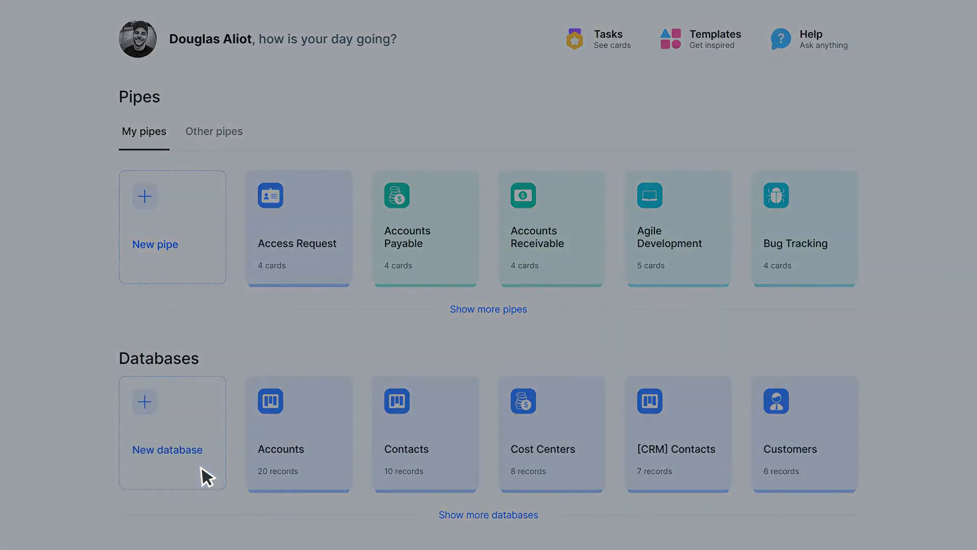
pyautogui.click(172, 436)
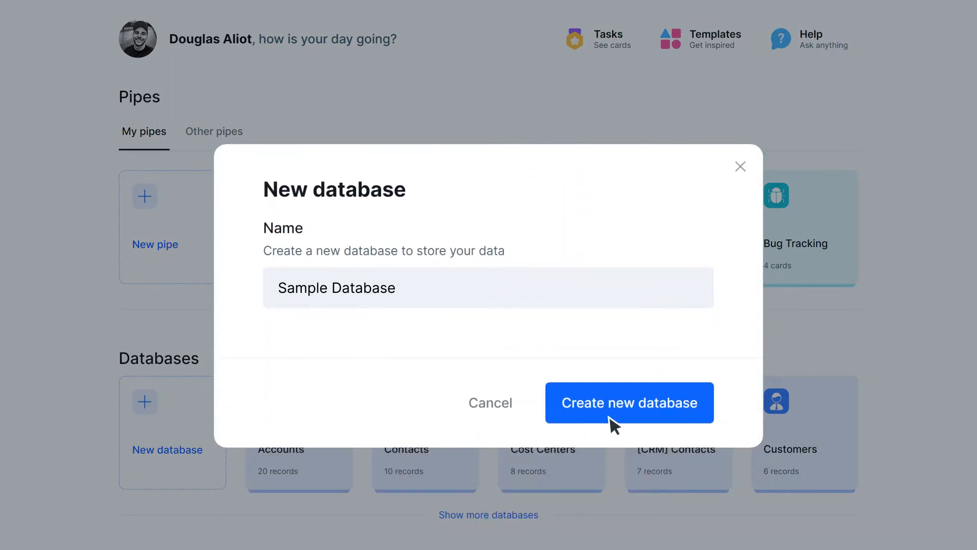
pyautogui.click(629, 402)
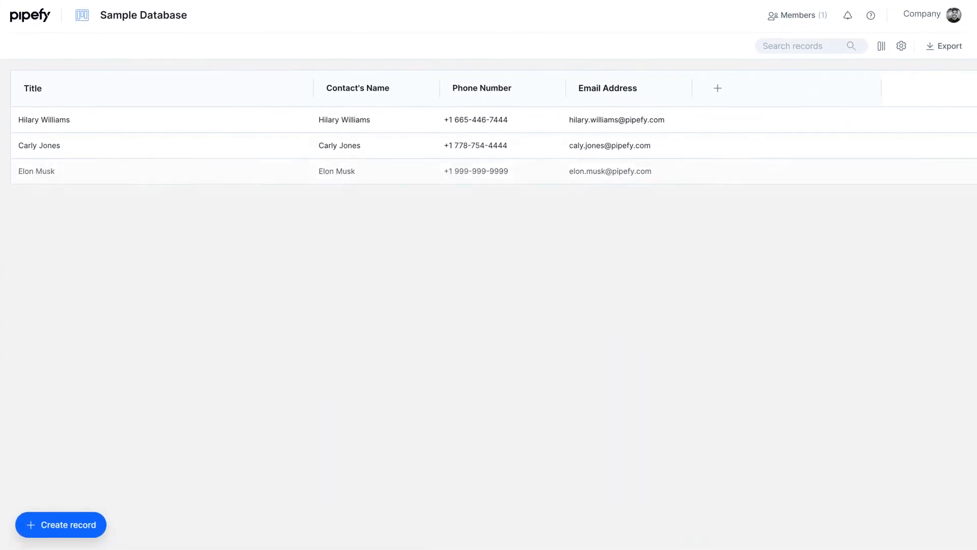
# Start a new record in Sample Database and switch to editing its start form
pyautogui.scroll(-3)
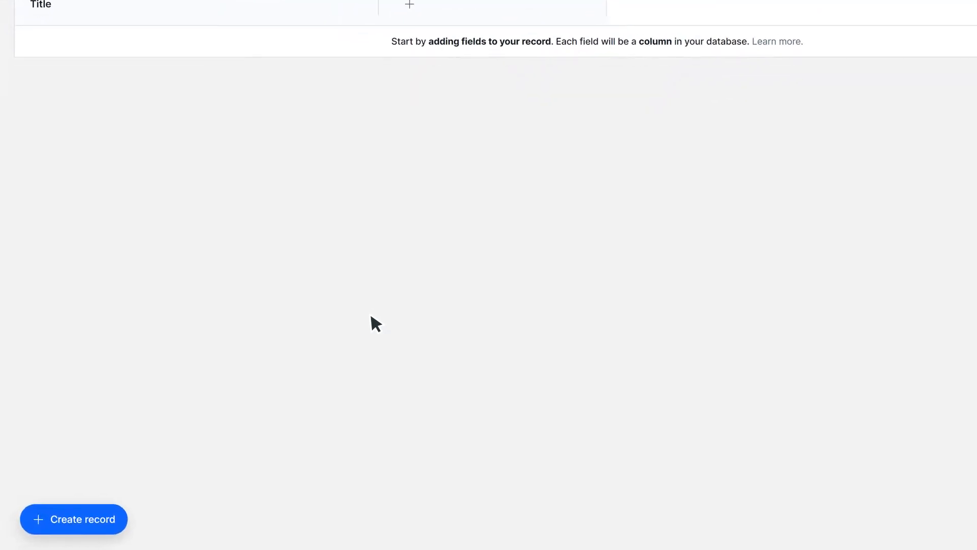
pyautogui.click(73, 519)
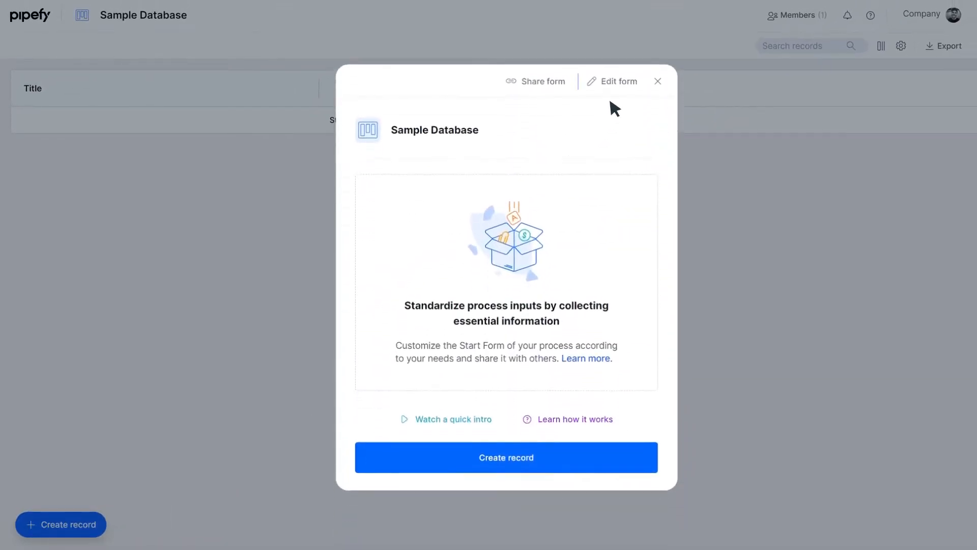
pyautogui.click(616, 81)
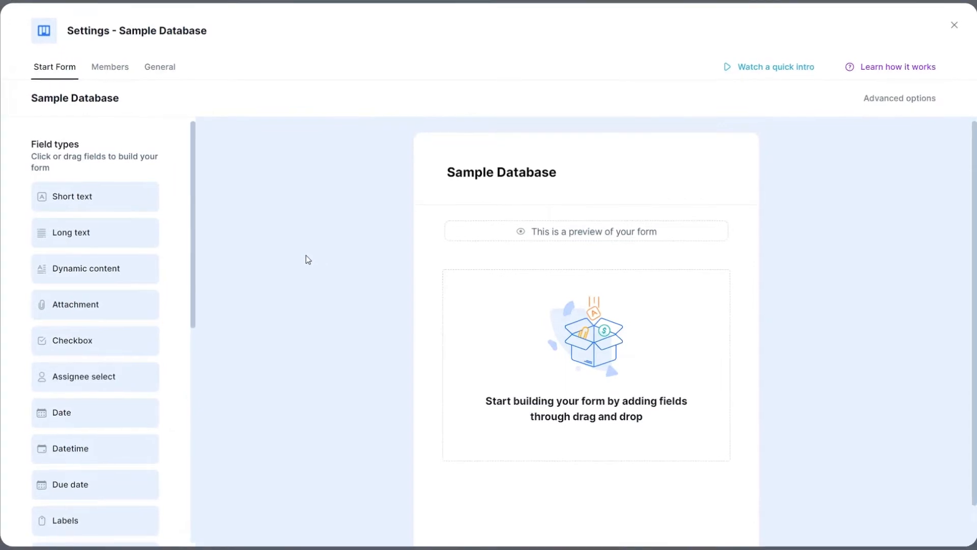
pyautogui.moveTo(95, 197)
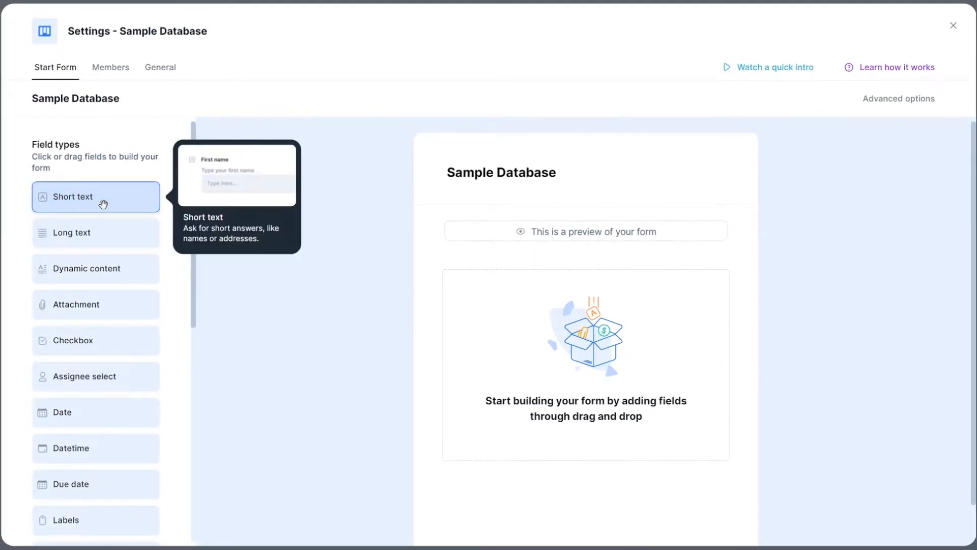
# Add short text 'Contact's Name', phone 'Phone Number' and email 'Email Address' fields
pyautogui.click(96, 196)
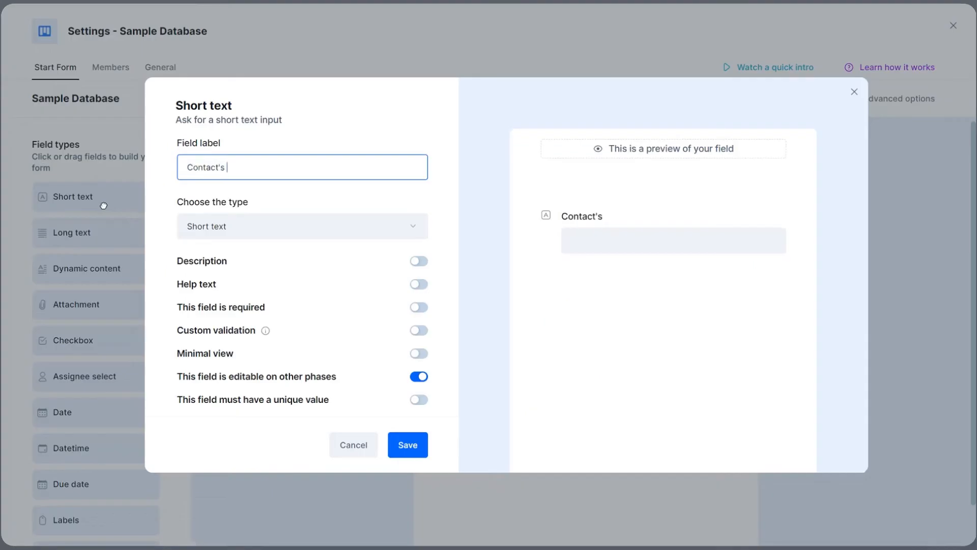
pyautogui.click(408, 445)
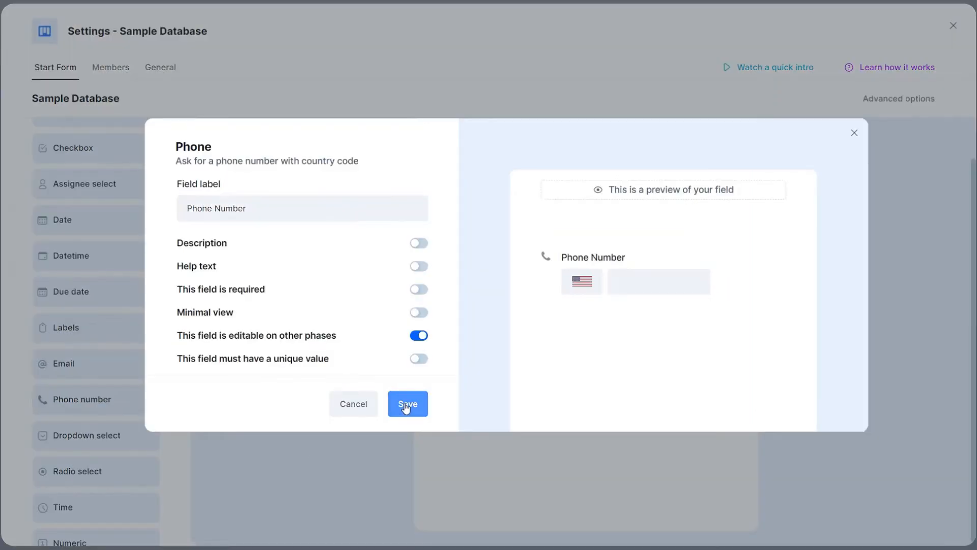
pyautogui.click(407, 403)
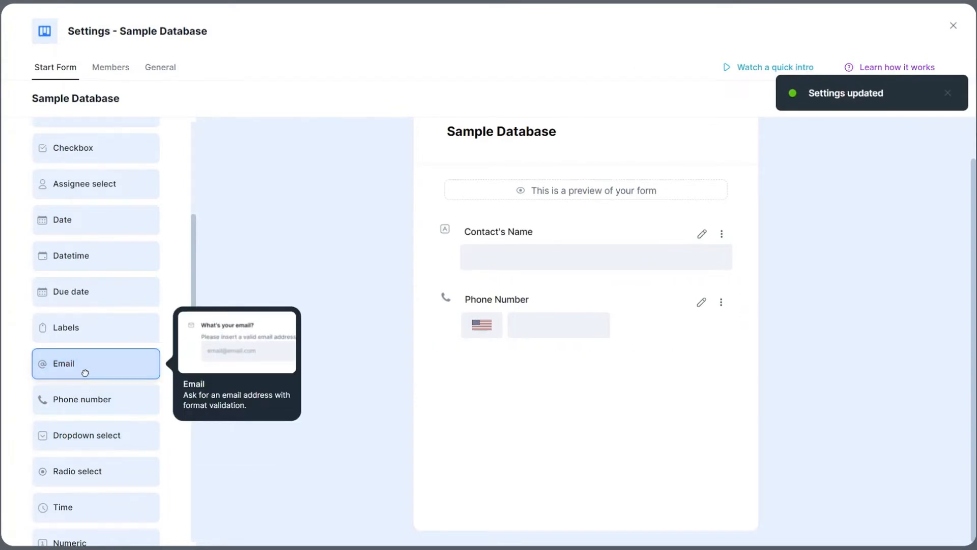
pyautogui.click(95, 363)
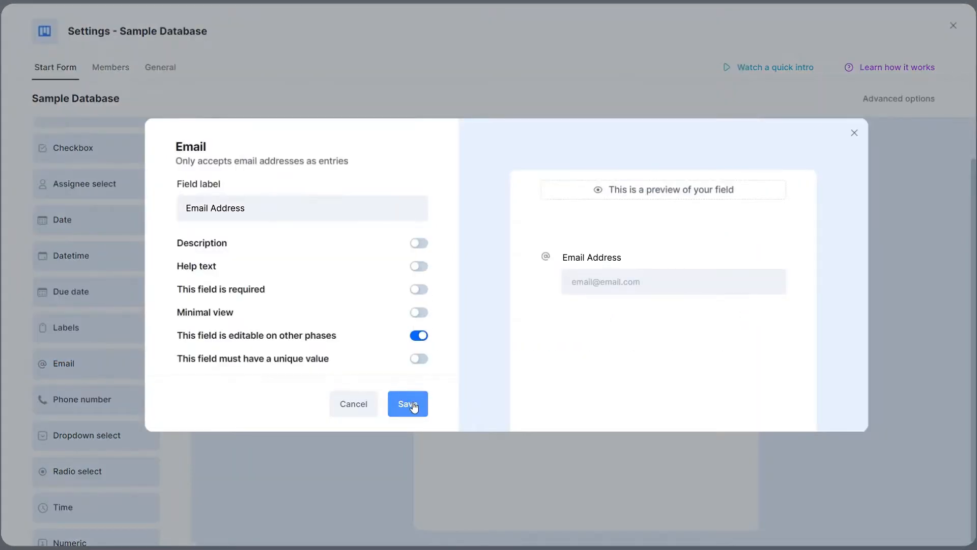
pyautogui.click(408, 403)
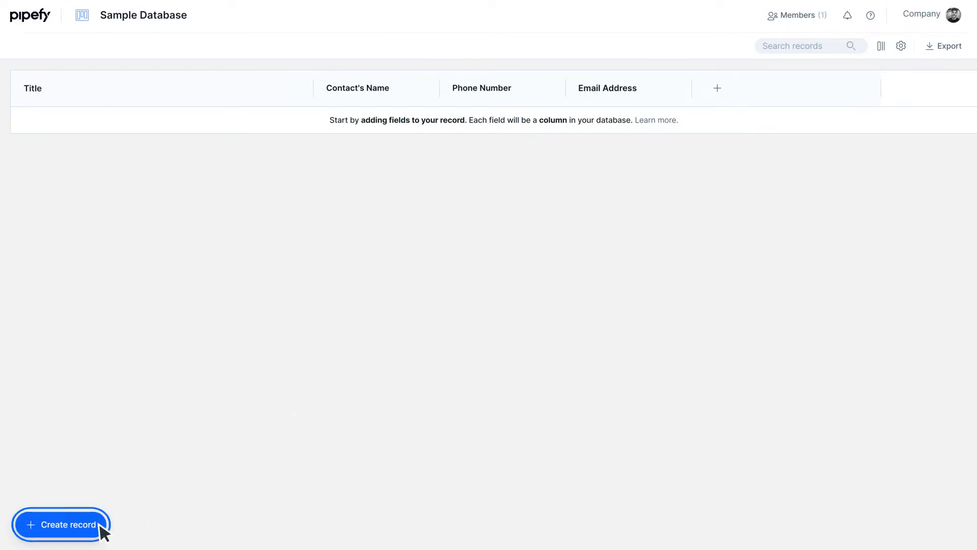
pyautogui.click(61, 524)
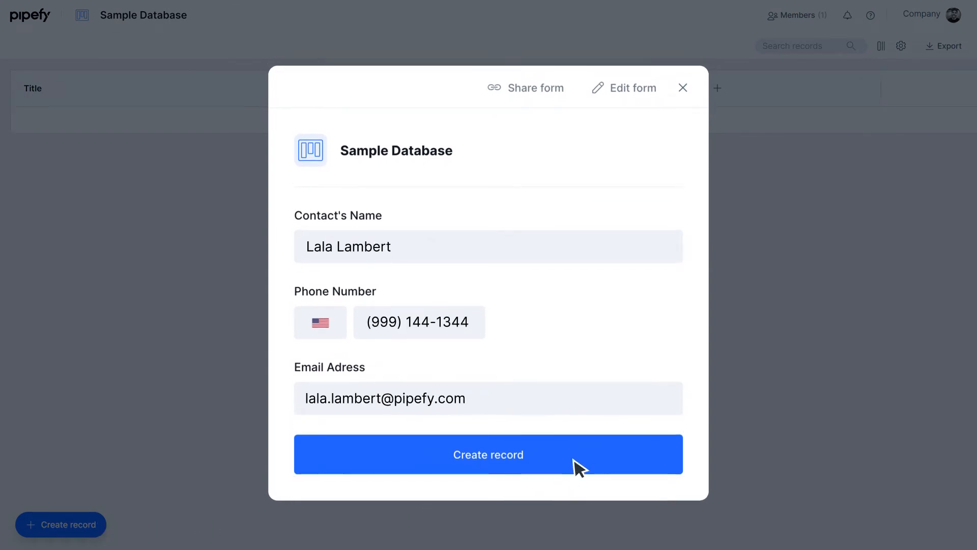
pyautogui.click(488, 453)
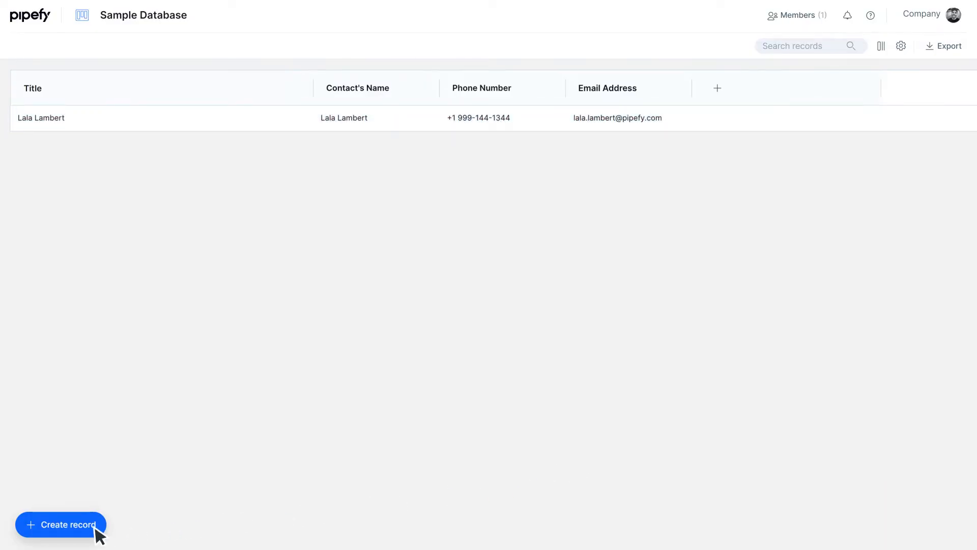
pyautogui.click(60, 524)
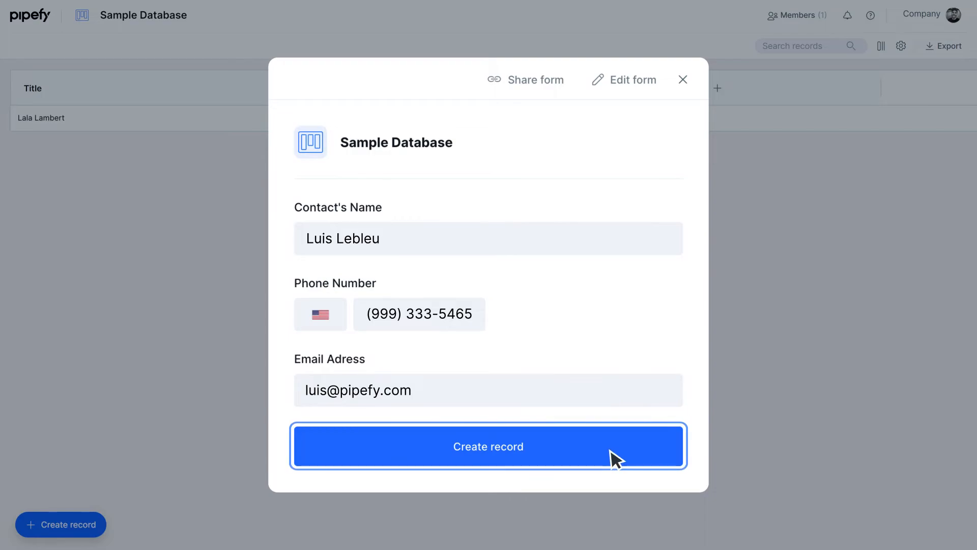
pyautogui.click(488, 446)
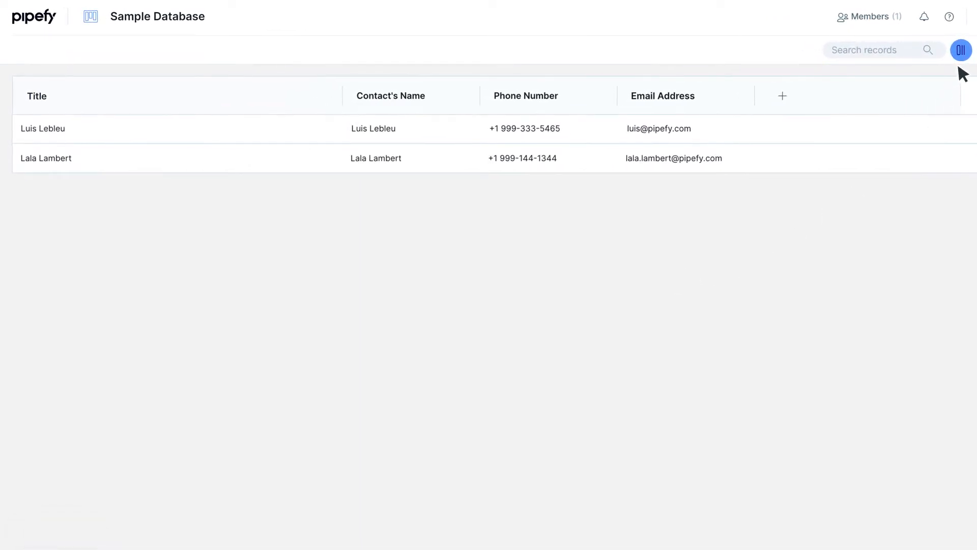
pyautogui.click(960, 50)
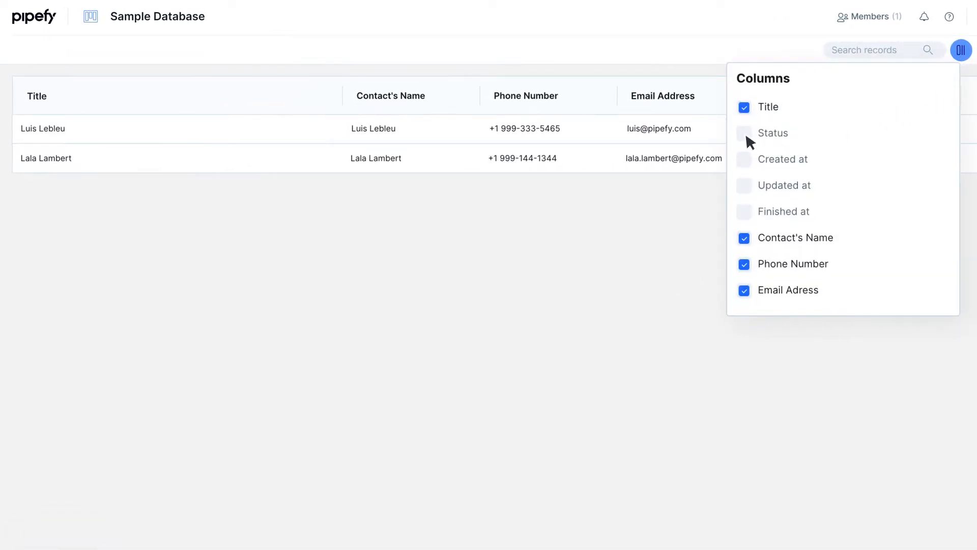
pyautogui.click(744, 133)
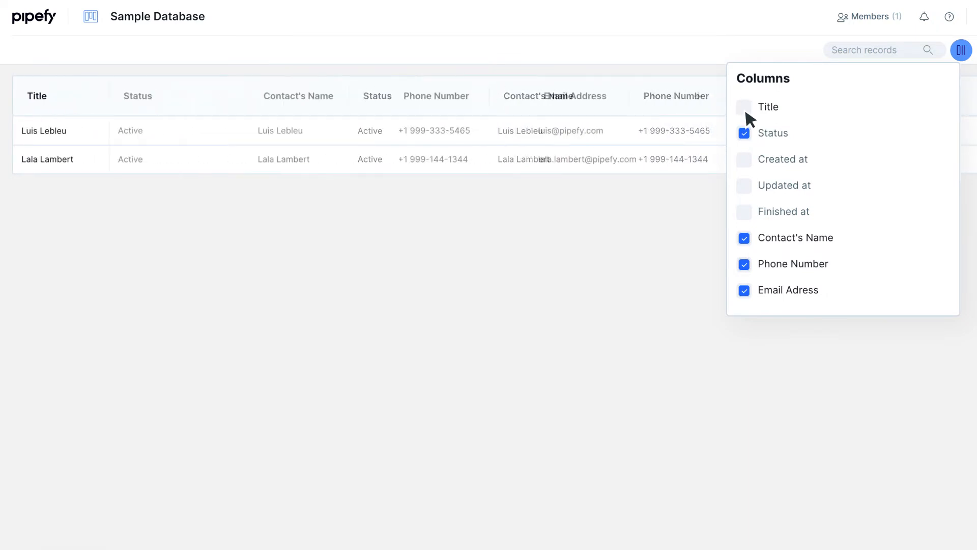
pyautogui.click(743, 106)
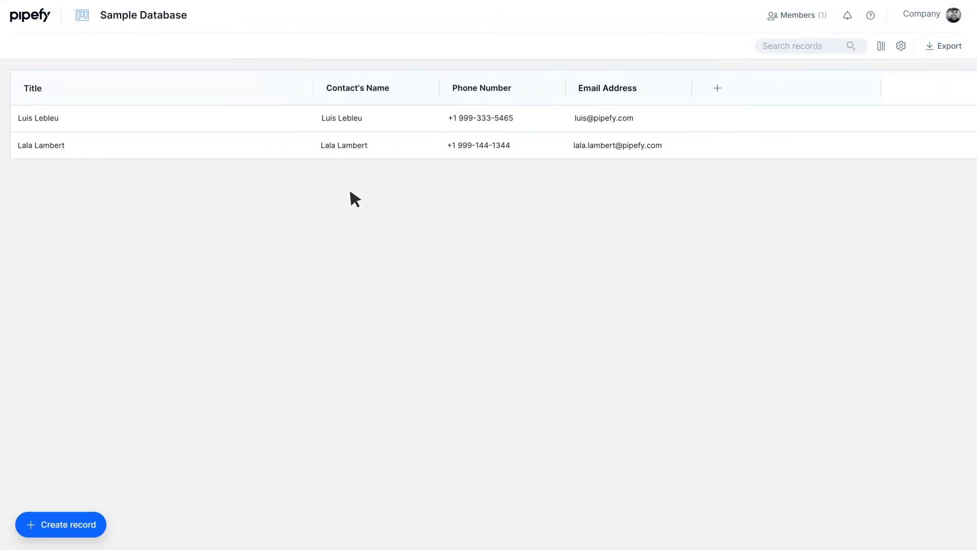
pyautogui.click(293, 145)
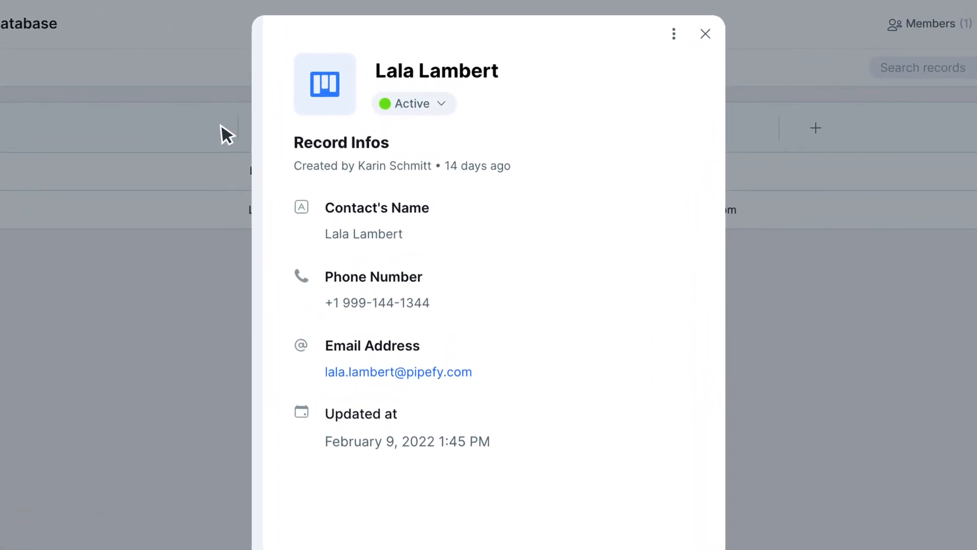
pyautogui.moveTo(336, 121)
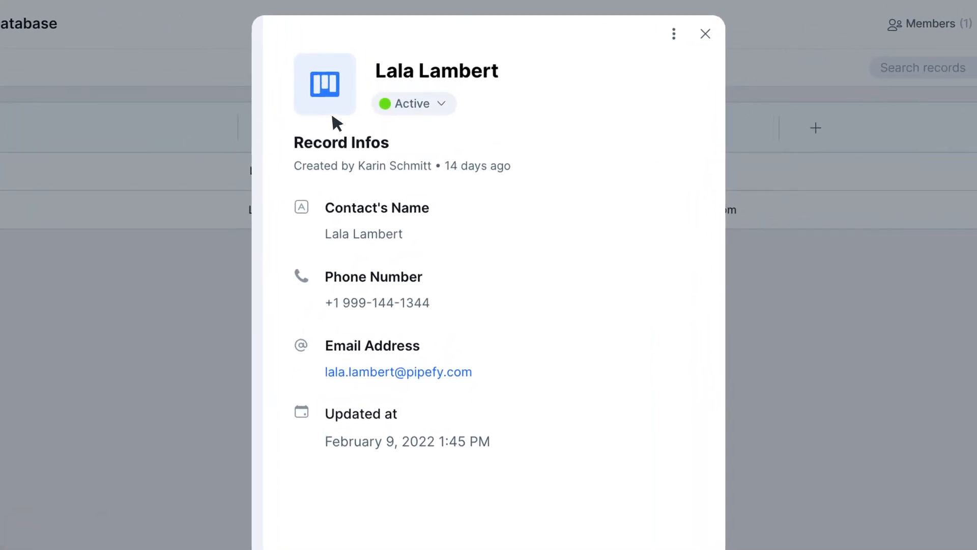
pyautogui.click(672, 34)
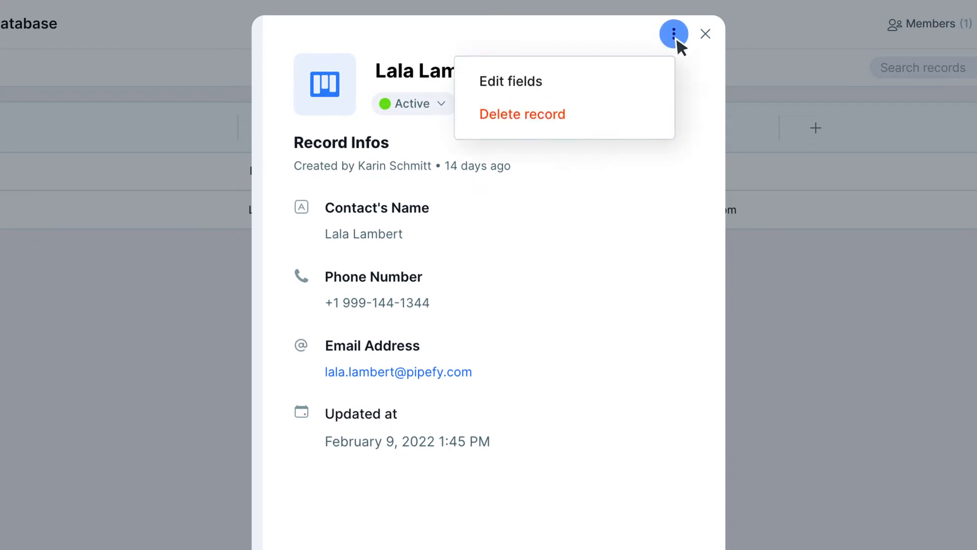
pyautogui.moveTo(616, 111)
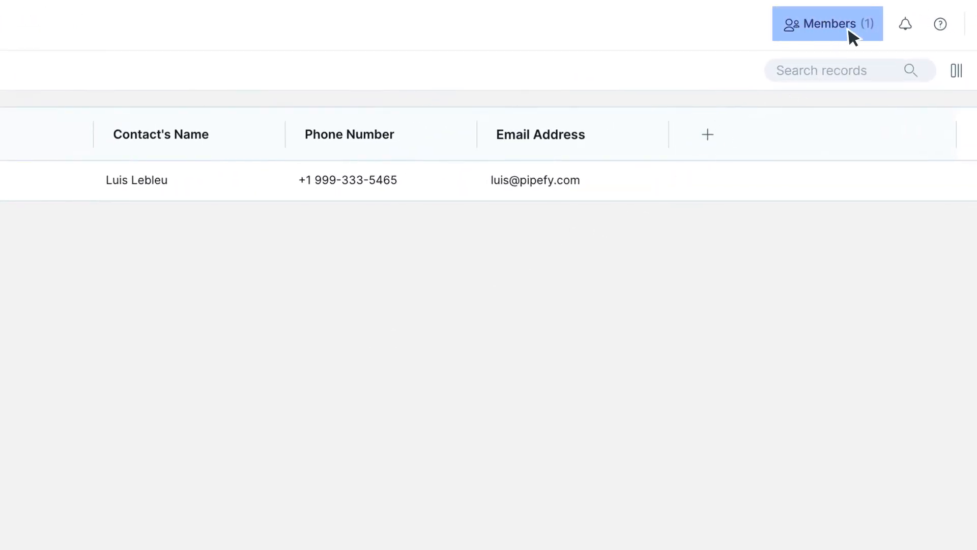
pyautogui.click(827, 24)
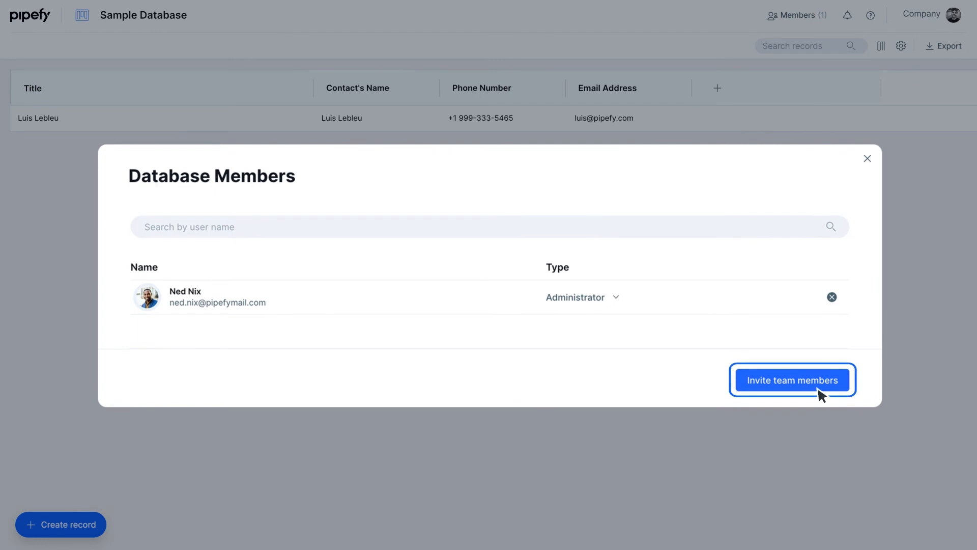
pyautogui.click(792, 379)
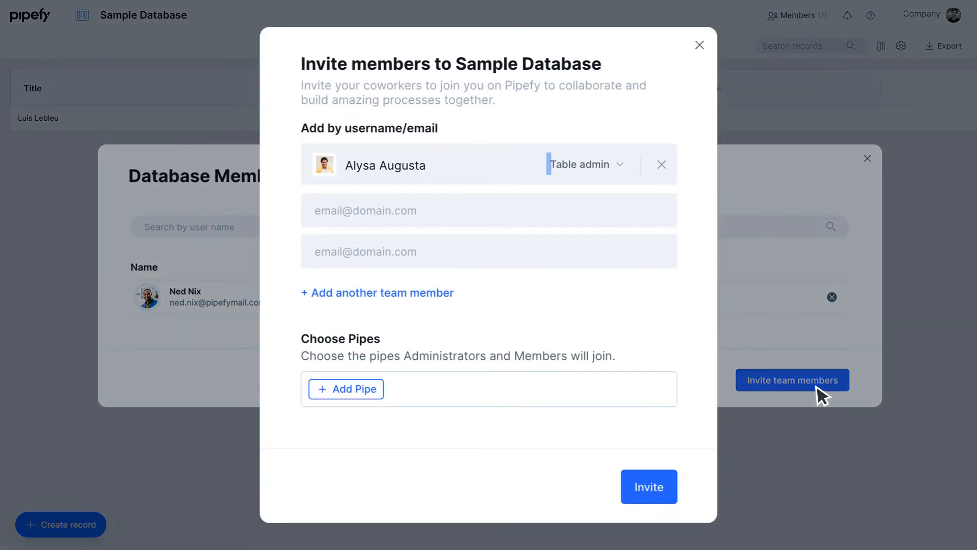
pyautogui.click(586, 164)
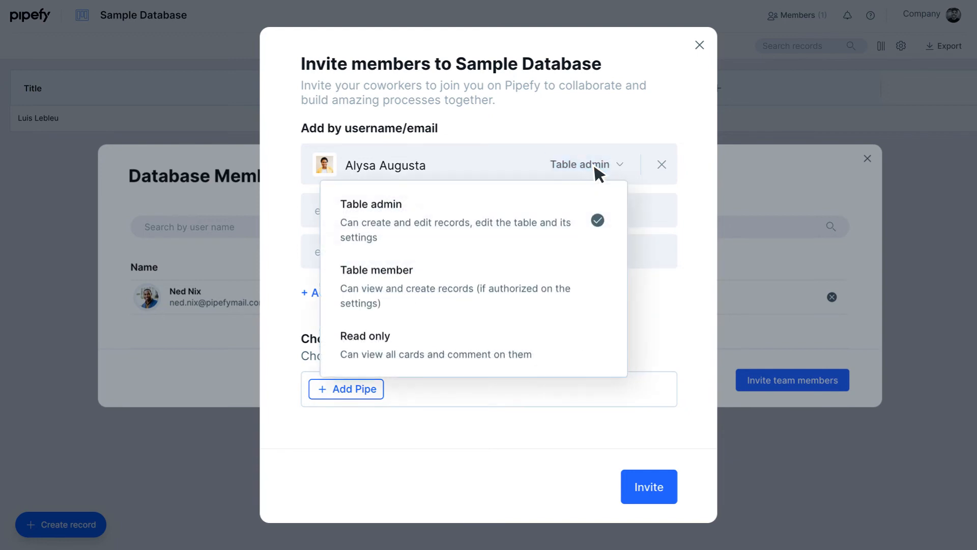
pyautogui.click(371, 204)
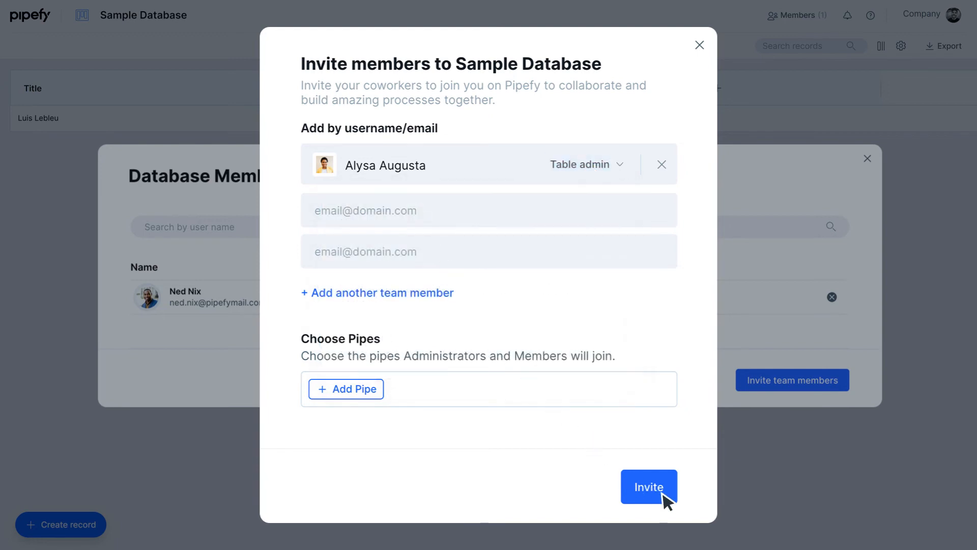
pyautogui.click(648, 486)
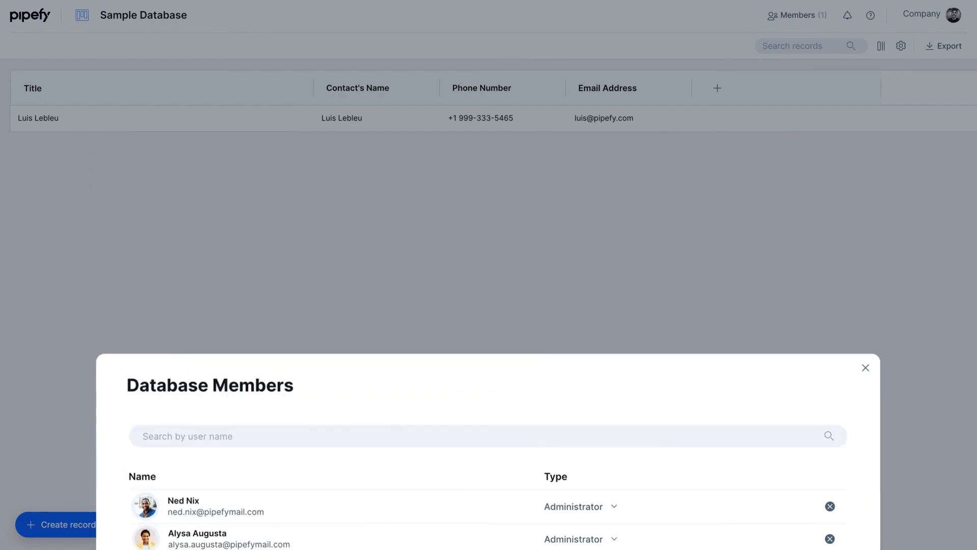
pyautogui.click(865, 367)
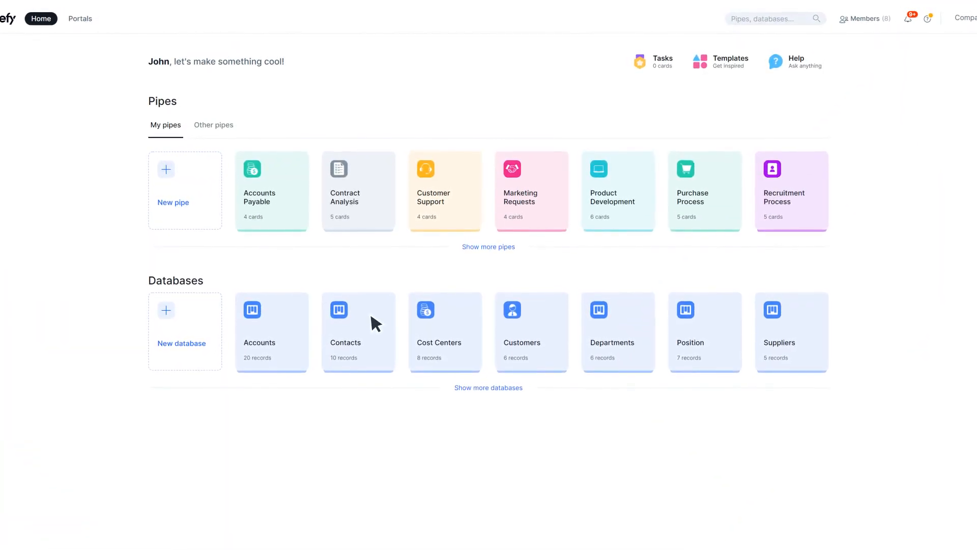
# Open the Pipefy Community from the home page's support menu
pyautogui.click(928, 17)
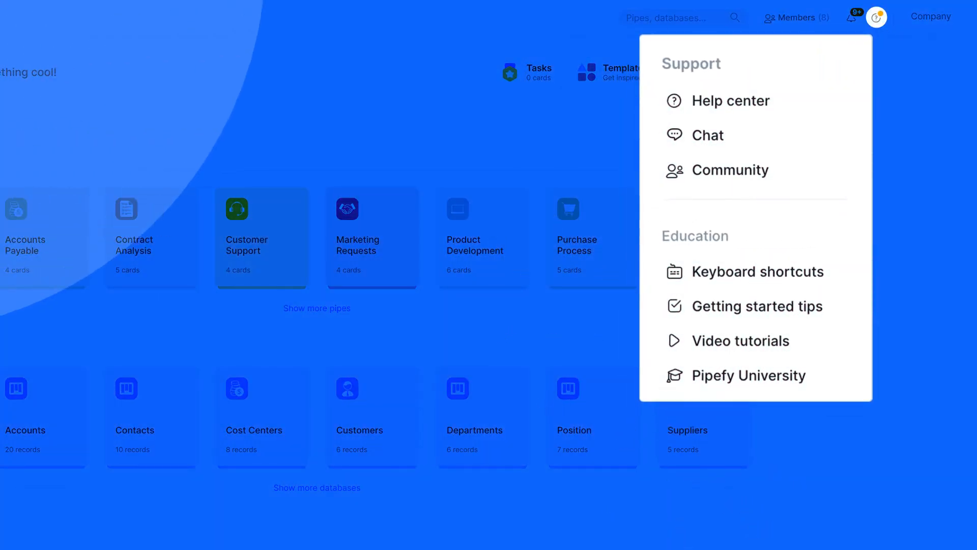
pyautogui.click(734, 169)
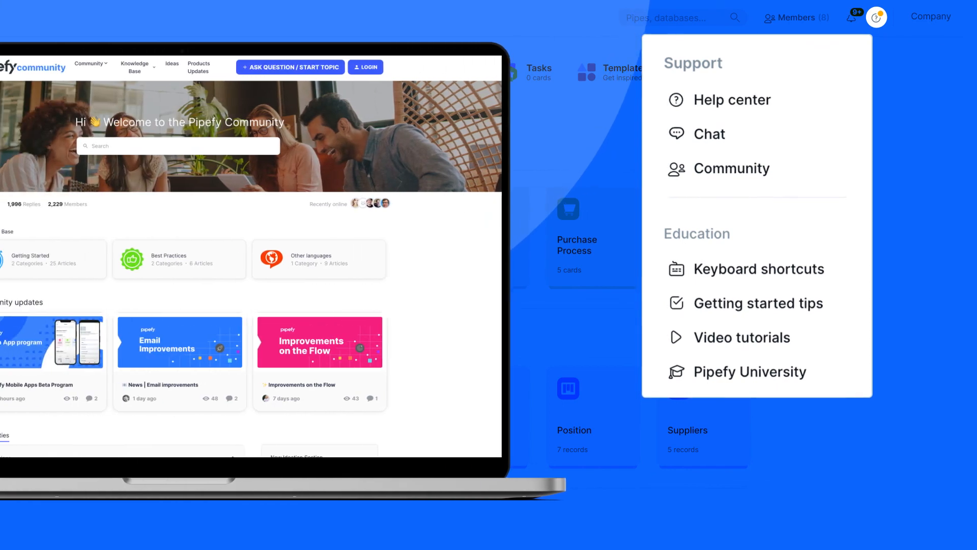
pyautogui.scroll(-3)
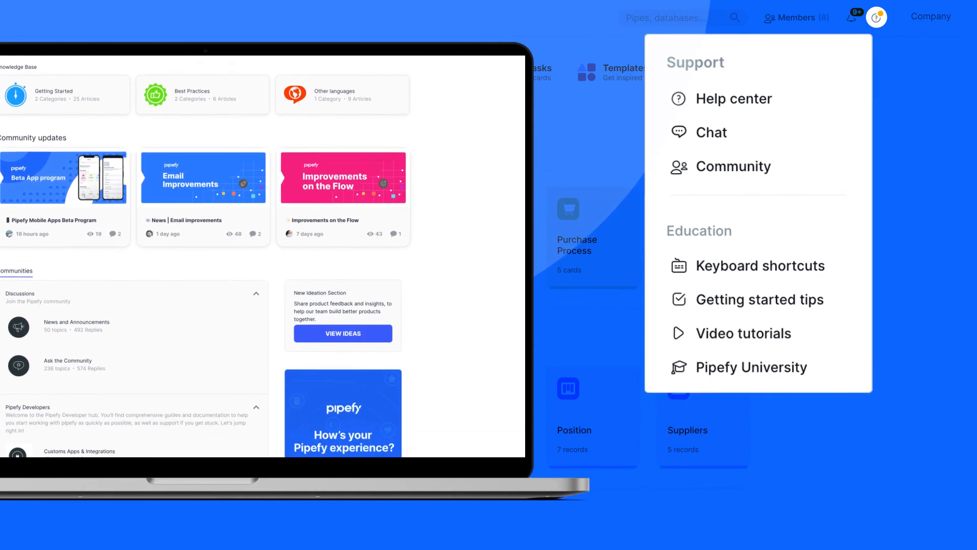